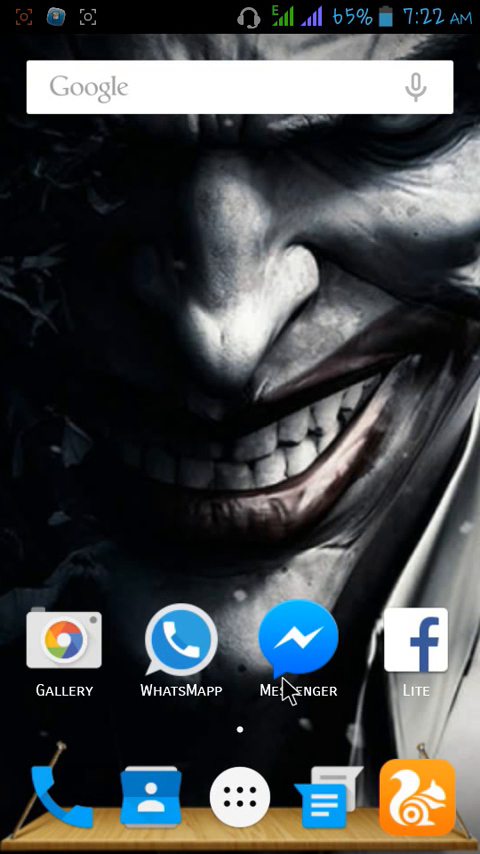
mouse_move(170, 292)
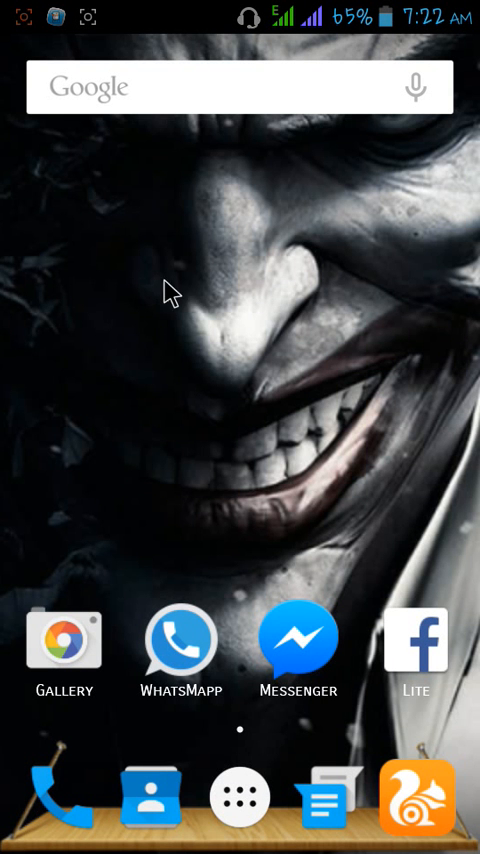
mouse_move(416, 362)
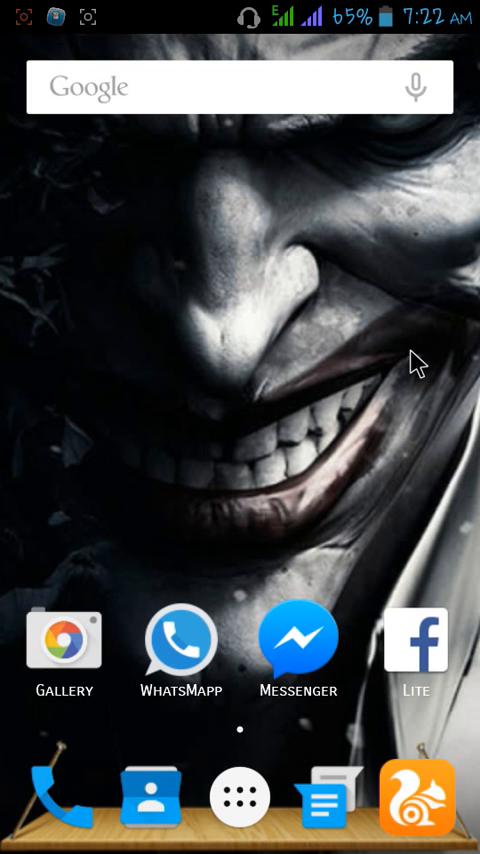
mouse_move(236, 290)
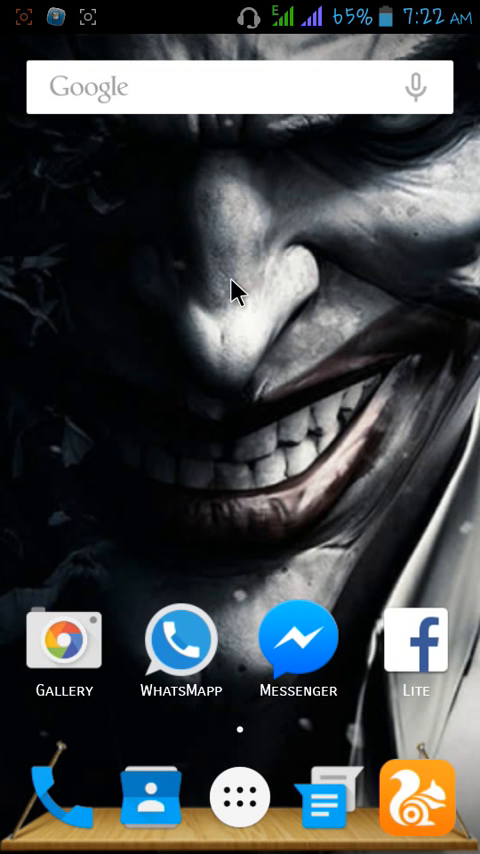
mouse_move(240, 796)
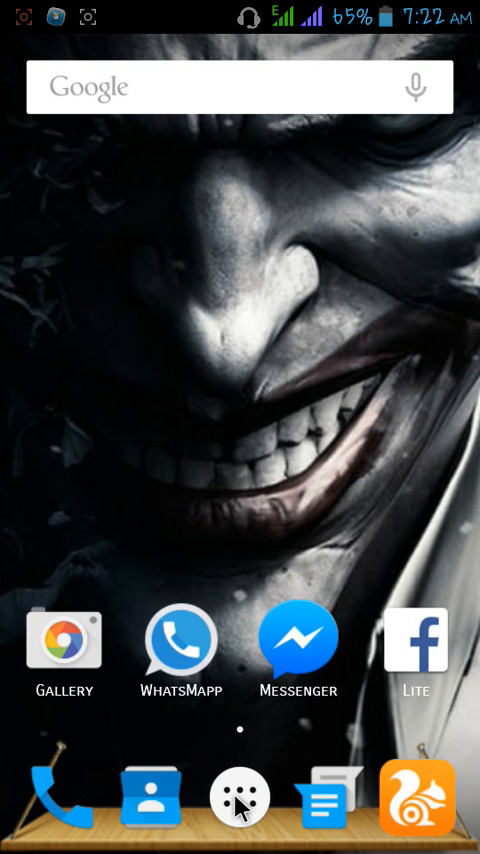
- Page forward through the app drawer to the page holding Settings and Play Store
left_click(236, 796)
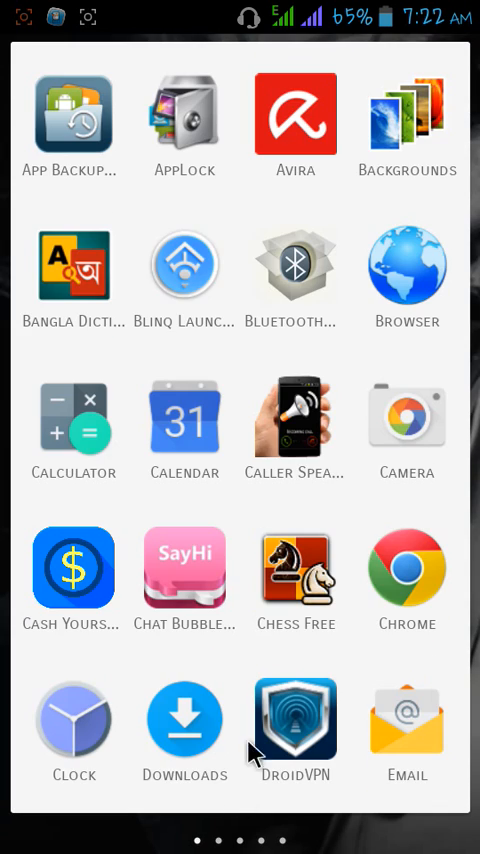
mouse_move(164, 524)
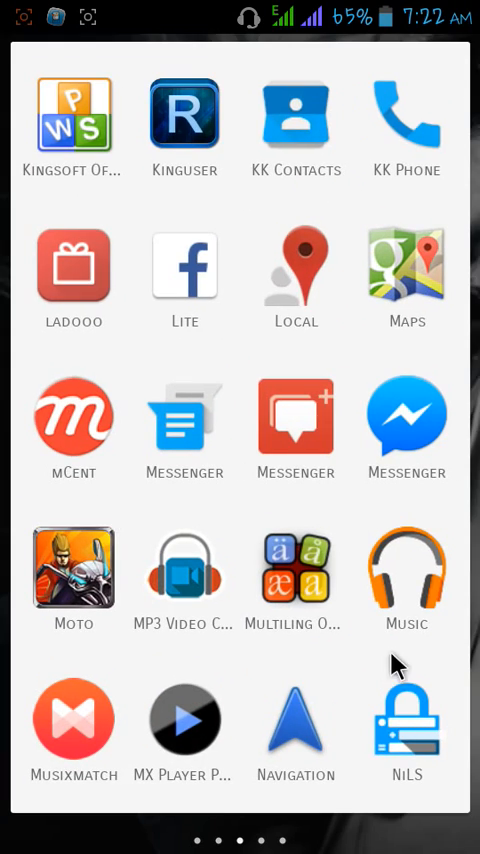
scroll("left", 3)
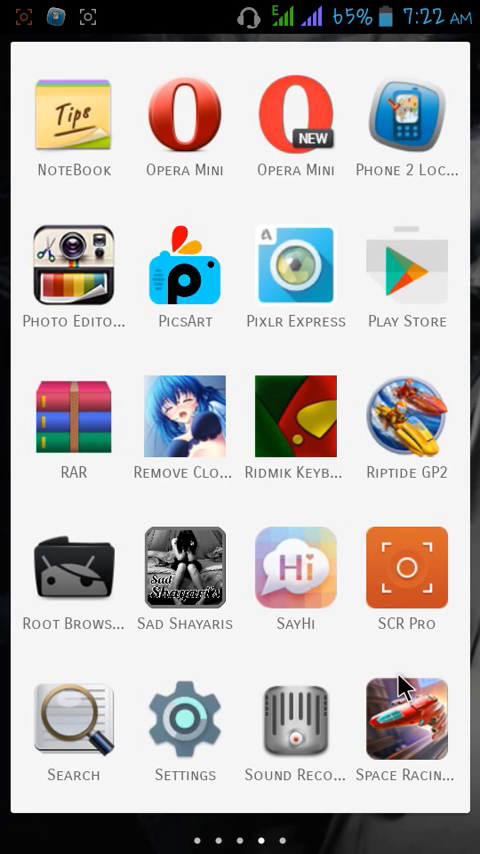
mouse_move(184, 720)
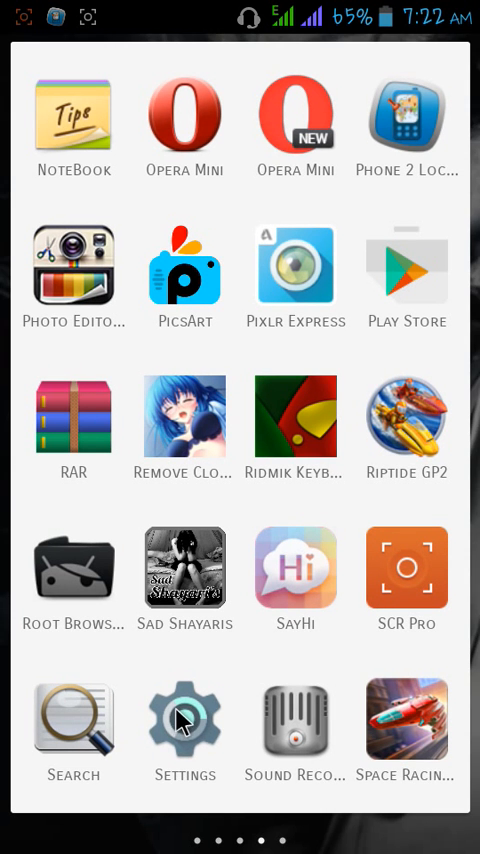
- Launch Settings and scroll down to the Personal section's Security entry
left_click(184, 720)
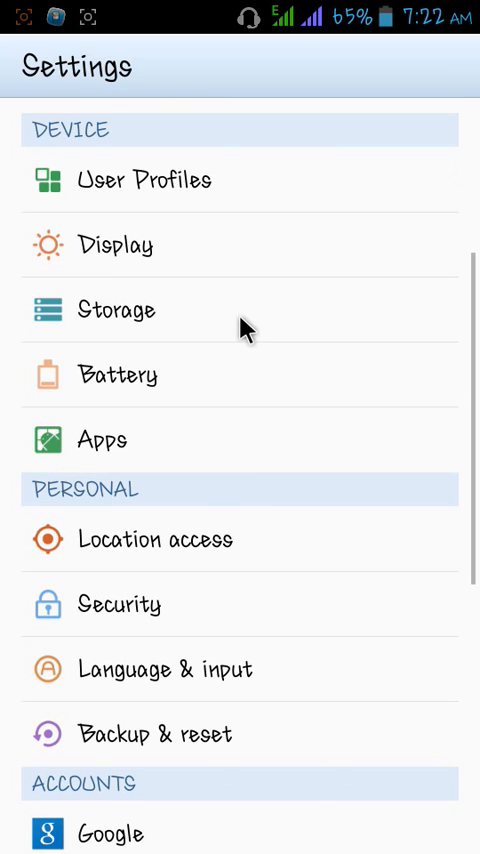
scroll("down", 3)
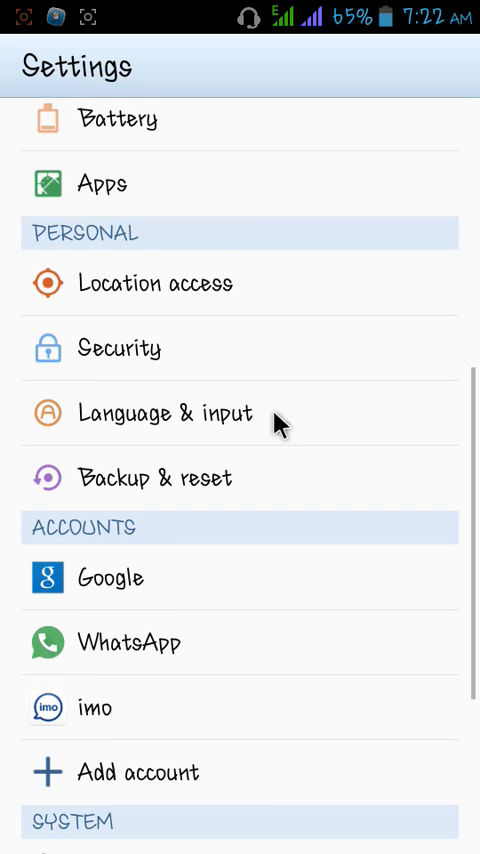
scroll("down", 3)
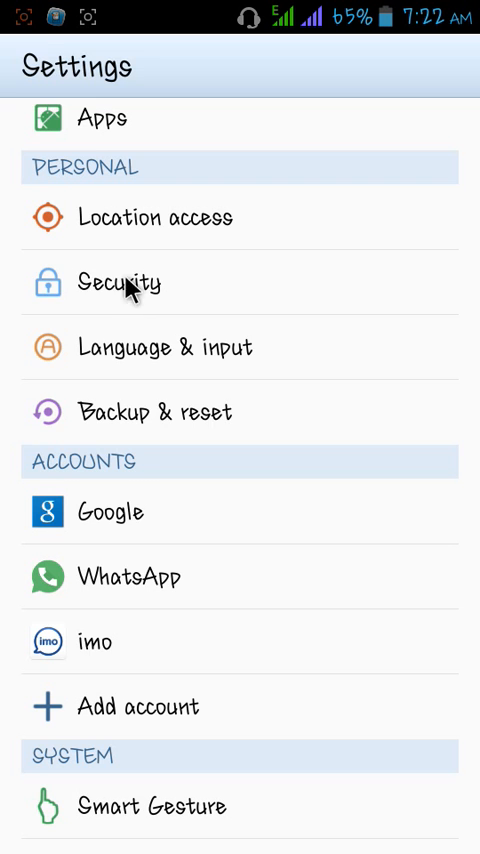
- View Choose screen lock from Security and return, with Screen lock reading Slide
left_click(120, 282)
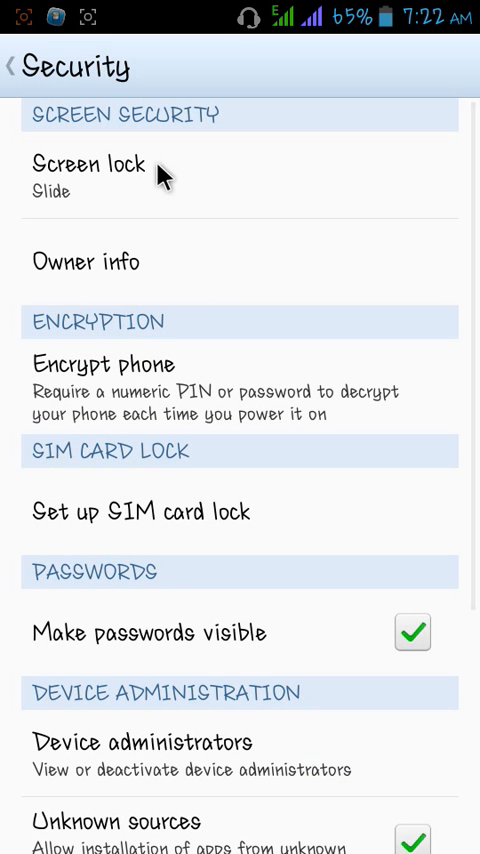
mouse_move(96, 184)
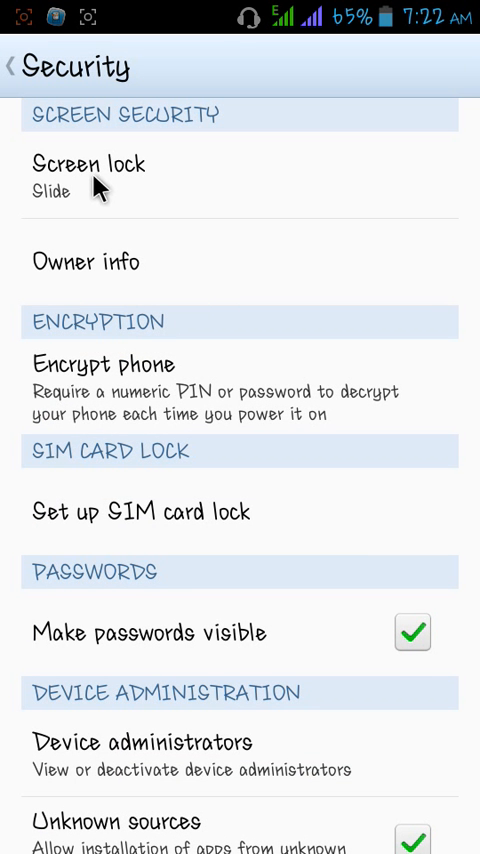
left_click(88, 164)
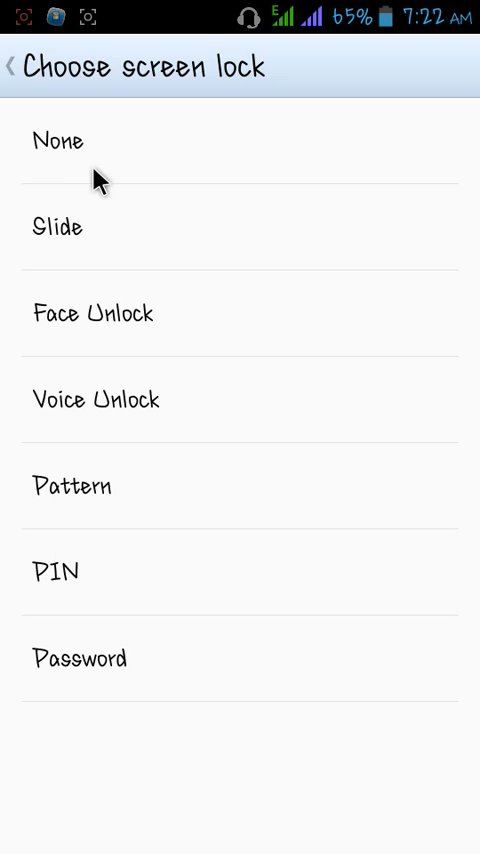
mouse_move(144, 674)
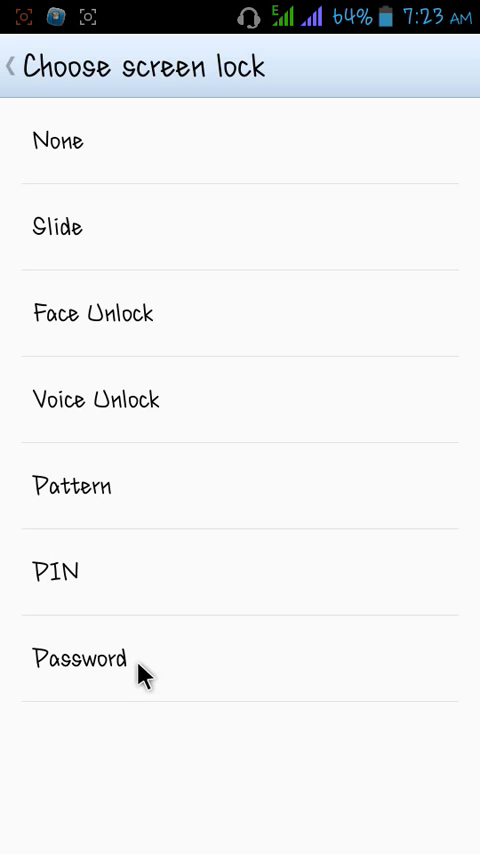
left_click(16, 64)
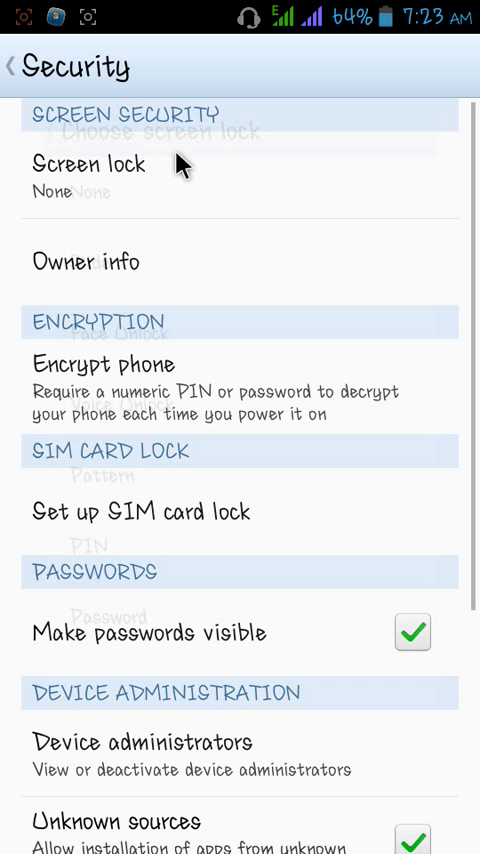
left_click(92, 164)
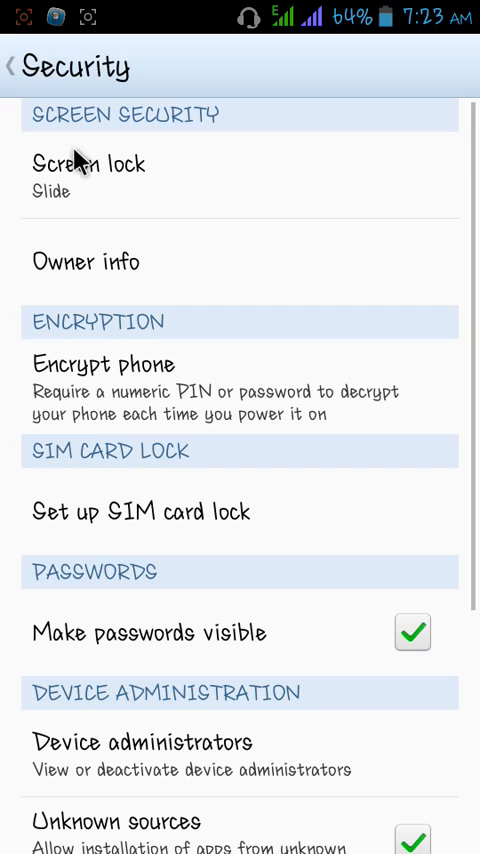
left_click(20, 64)
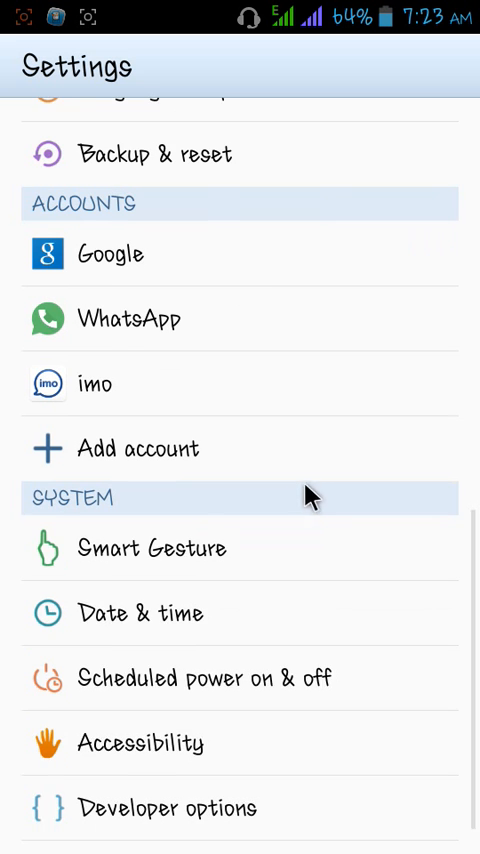
scroll("up", 3)
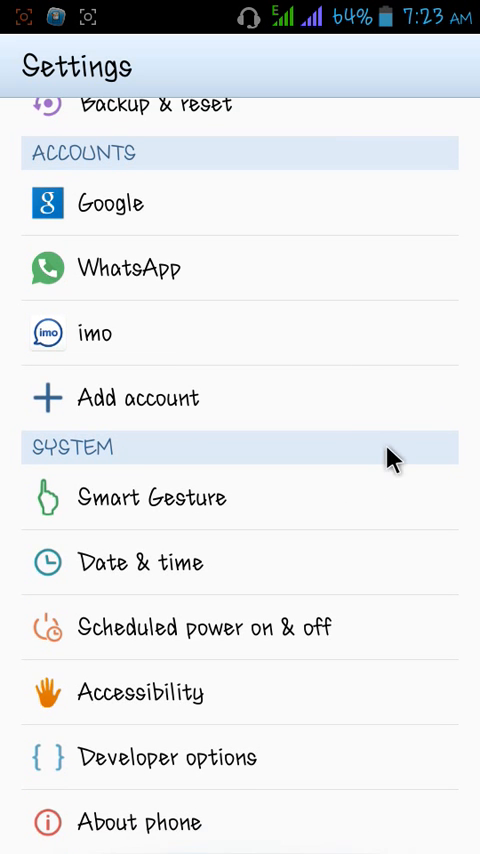
mouse_move(164, 196)
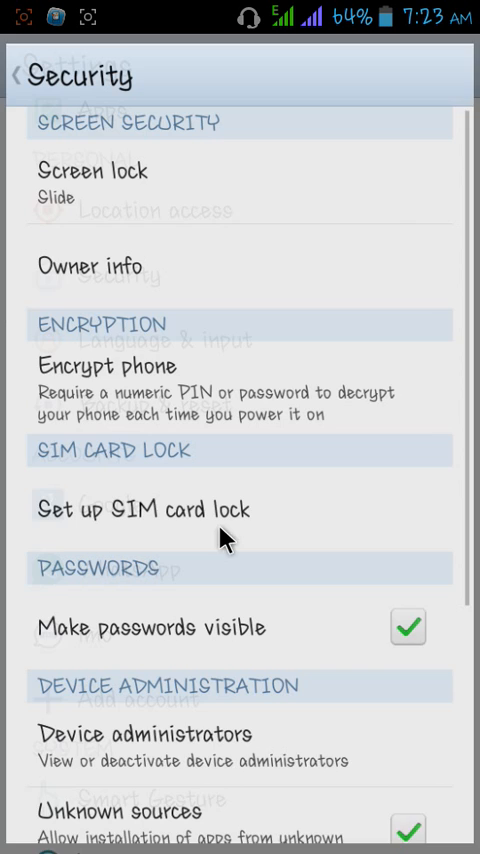
- Check Clear credentials under Credential storage, then scroll back up toward Screen lock
scroll("down", 3)
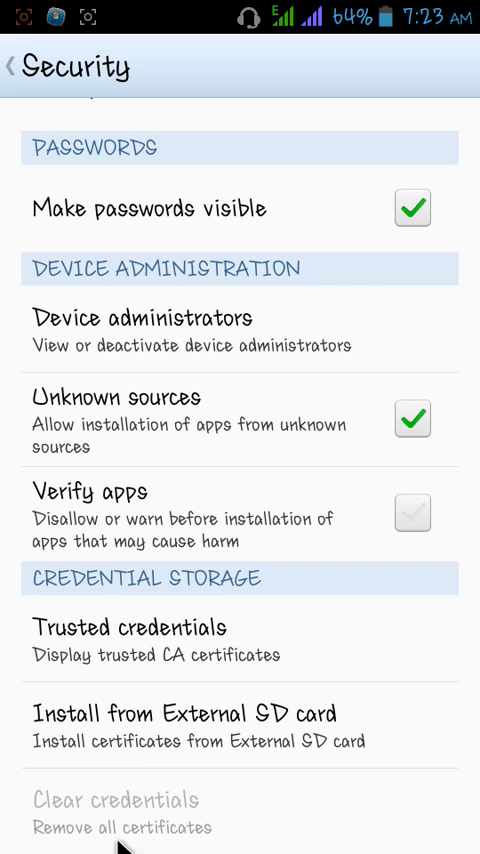
mouse_move(208, 824)
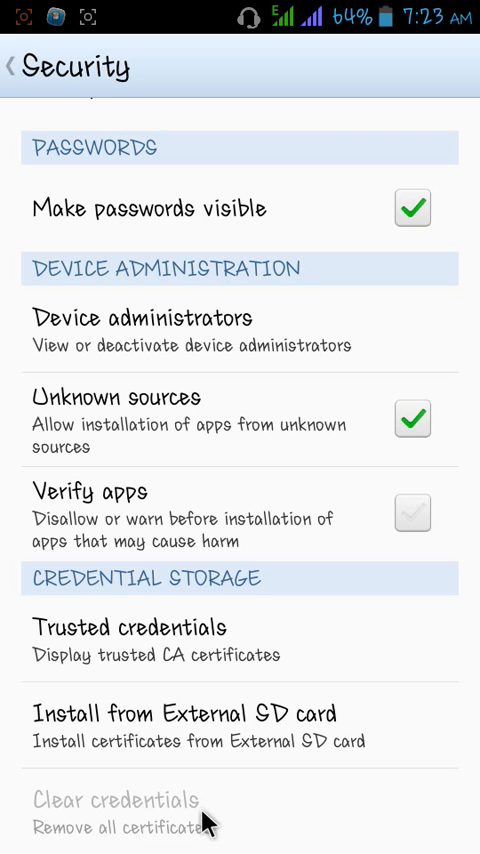
mouse_move(48, 832)
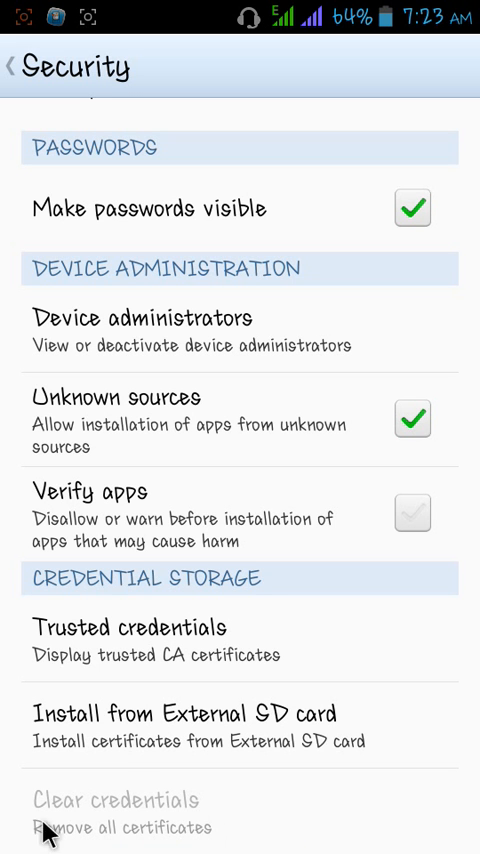
mouse_move(256, 596)
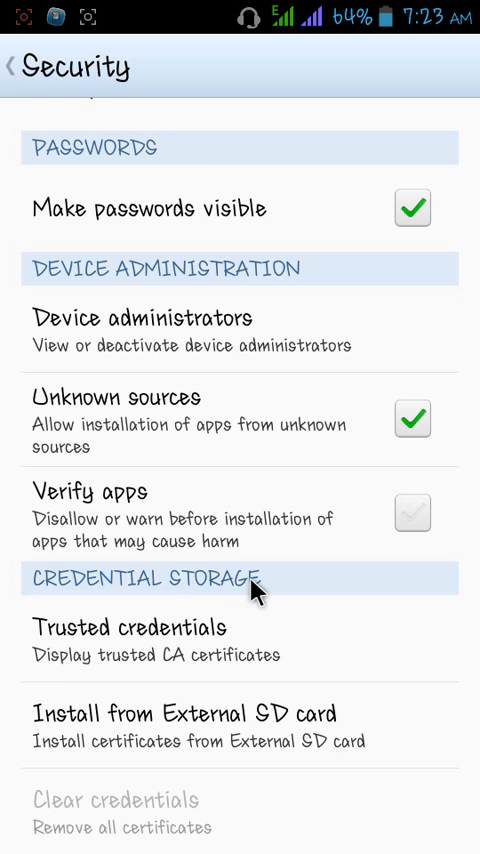
mouse_move(304, 590)
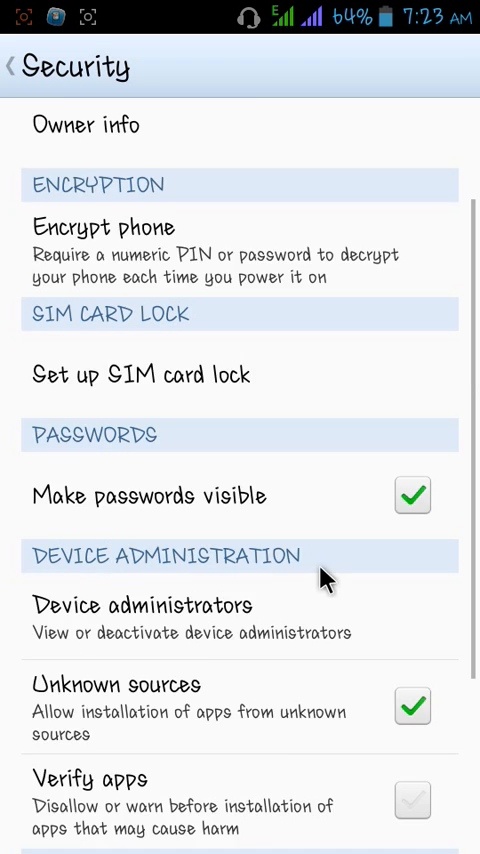
scroll("up", 3)
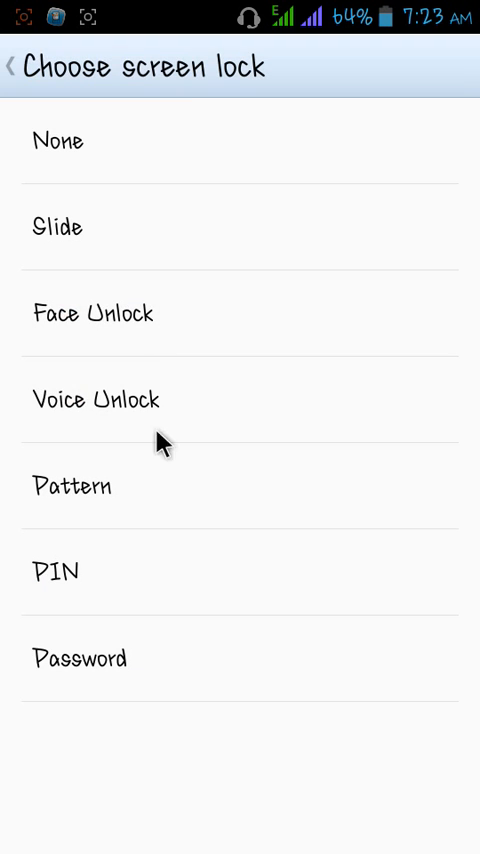
mouse_move(148, 844)
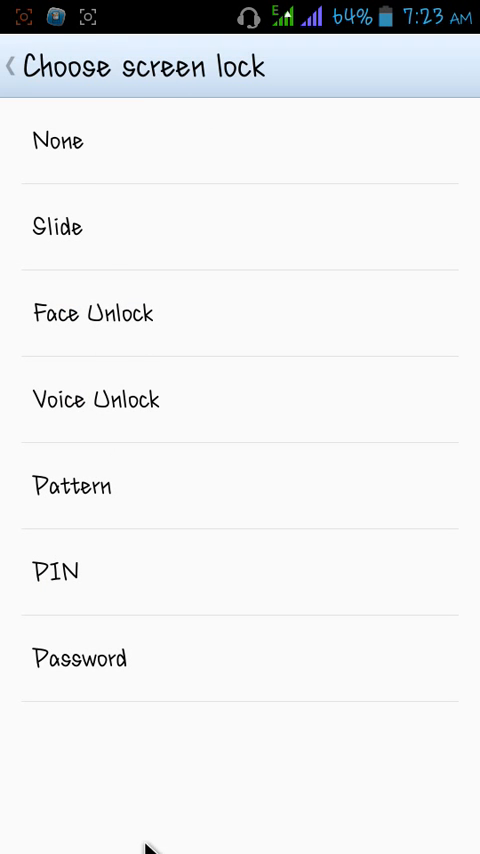
left_click(56, 226)
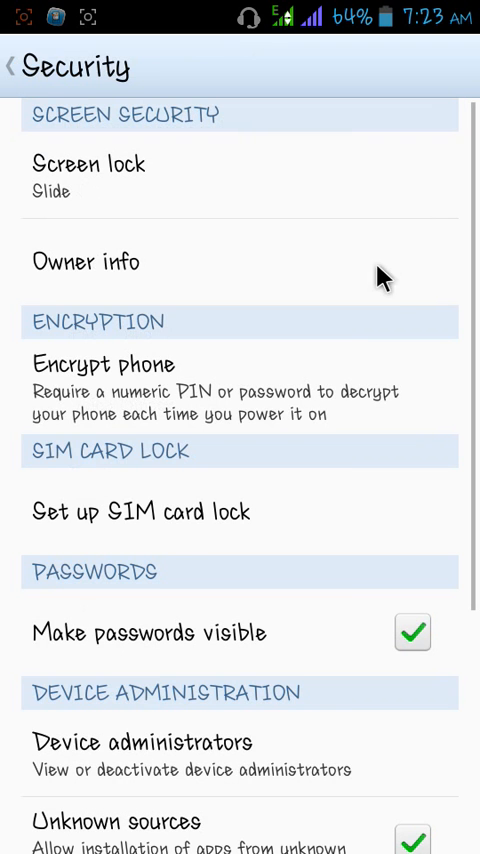
scroll("down", 3)
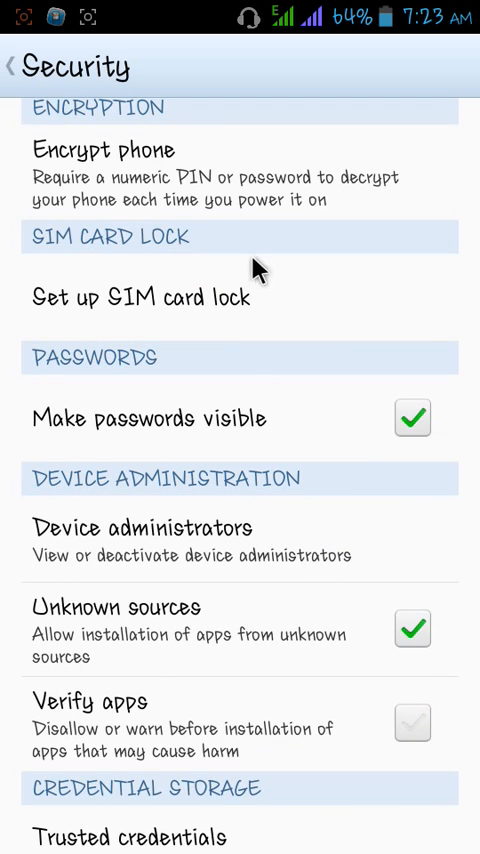
scroll("down", 3)
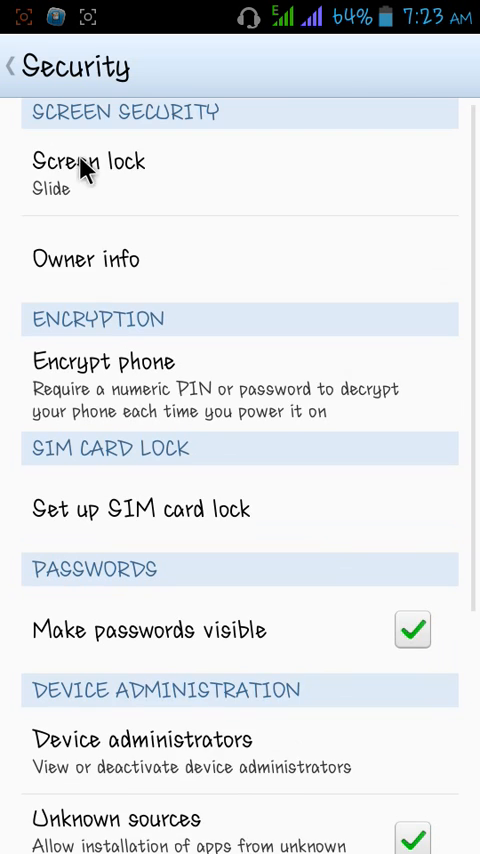
- Reopen Choose screen lock listing None, Slide, Face Unlock, Voice Unlock, Pattern, PIN, Password
left_click(92, 160)
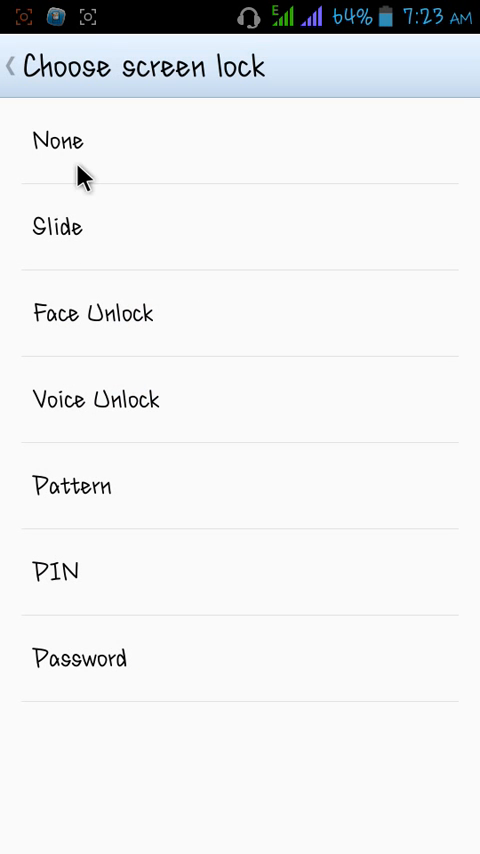
mouse_move(104, 178)
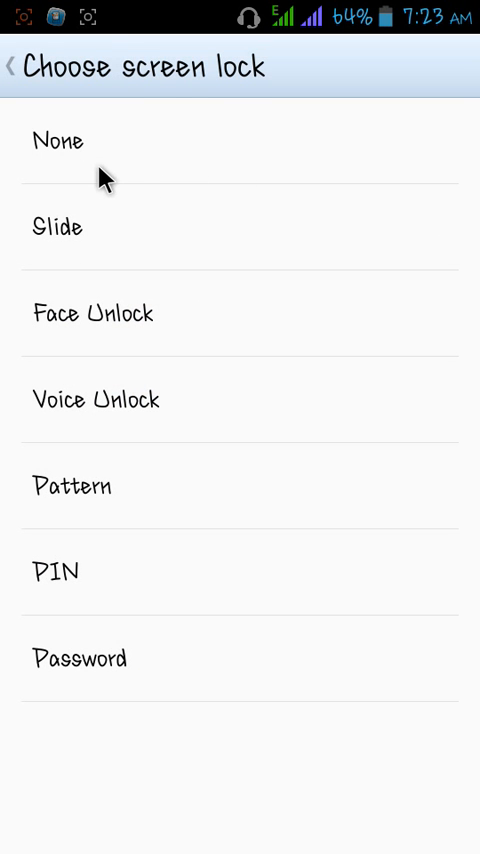
mouse_move(224, 210)
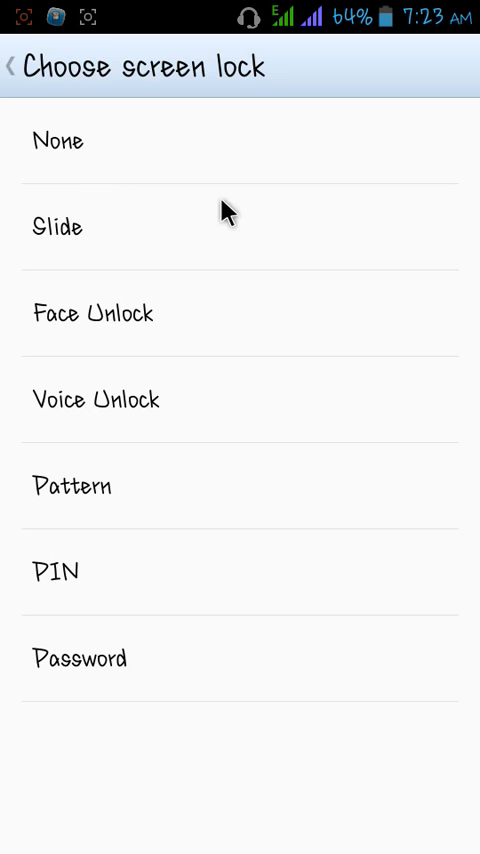
mouse_move(340, 188)
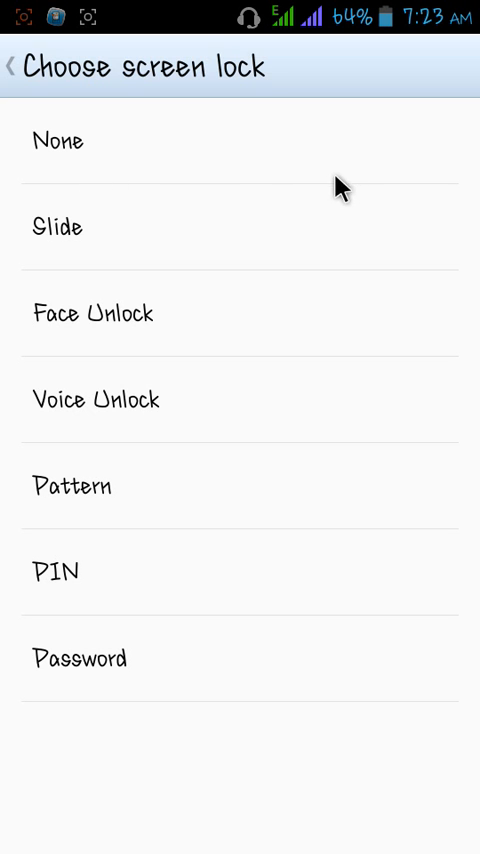
mouse_move(358, 270)
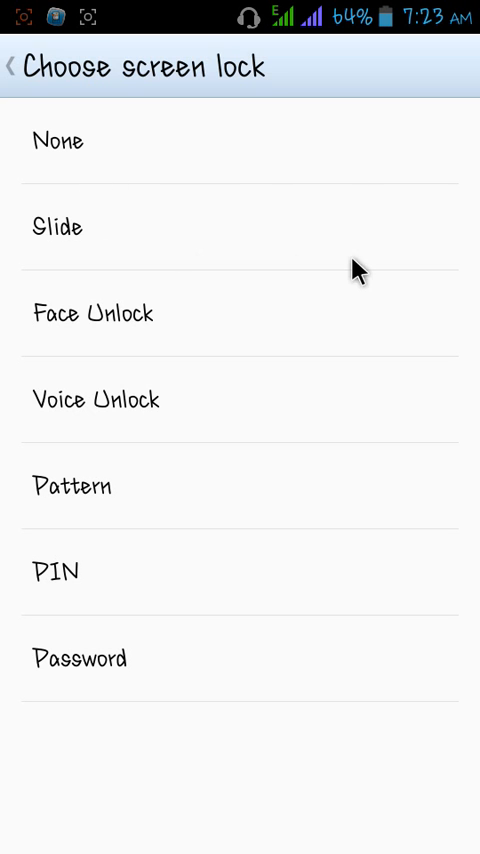
mouse_move(104, 368)
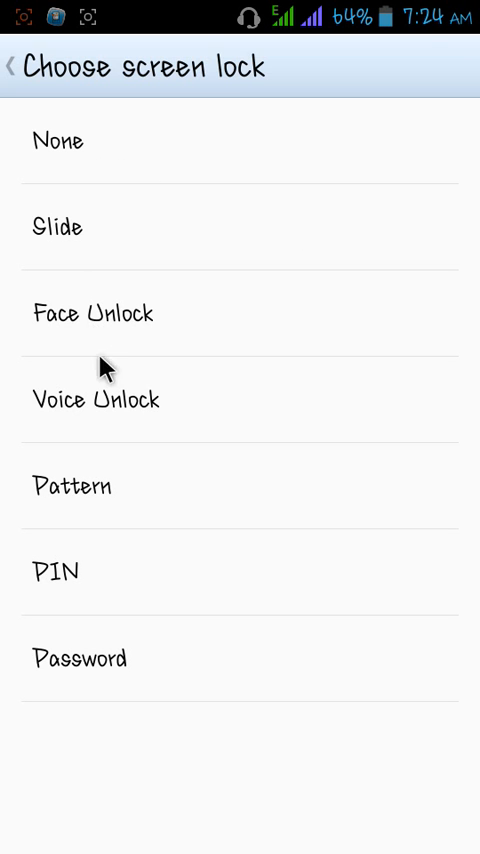
mouse_move(168, 816)
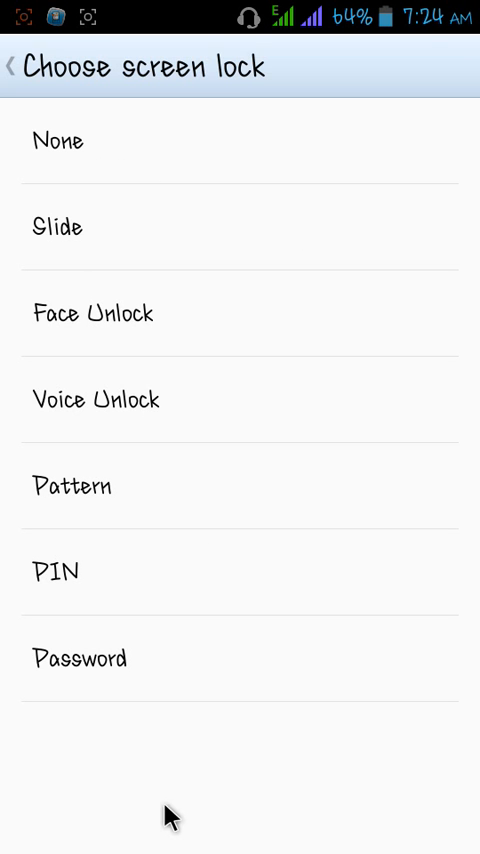
mouse_move(96, 692)
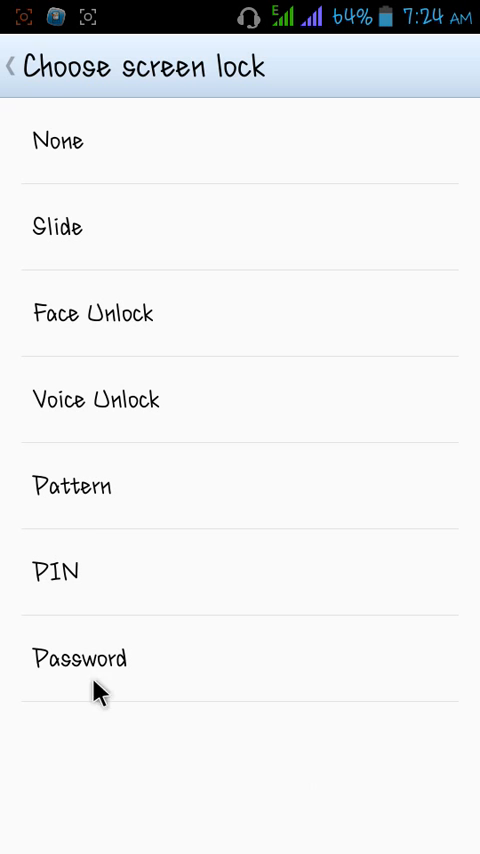
mouse_move(120, 680)
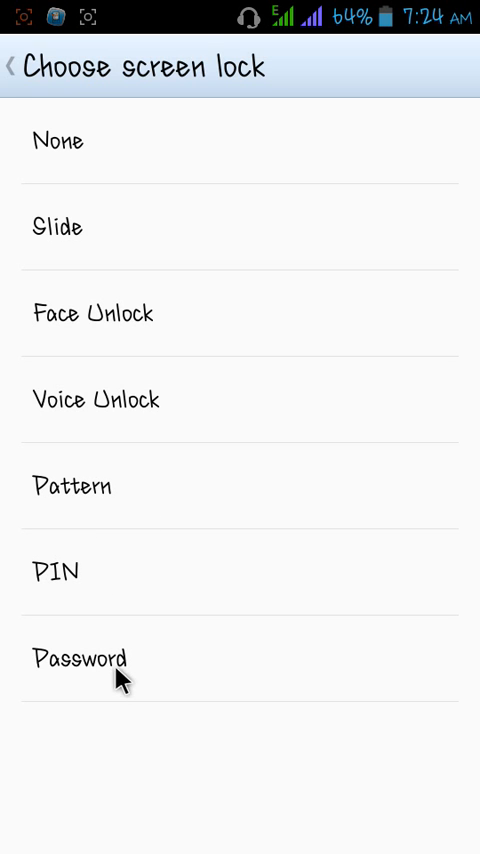
mouse_move(62, 36)
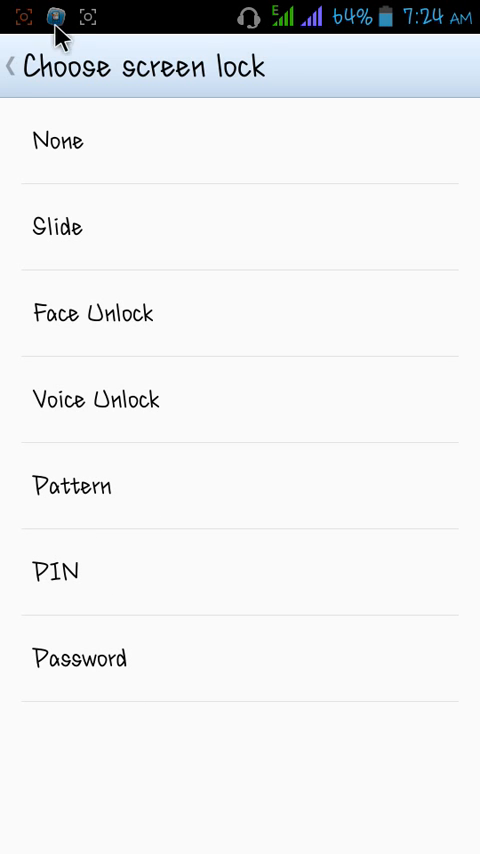
- Return to Security and view the greyed-out Clear credentials entry under Credential storage
left_click(16, 68)
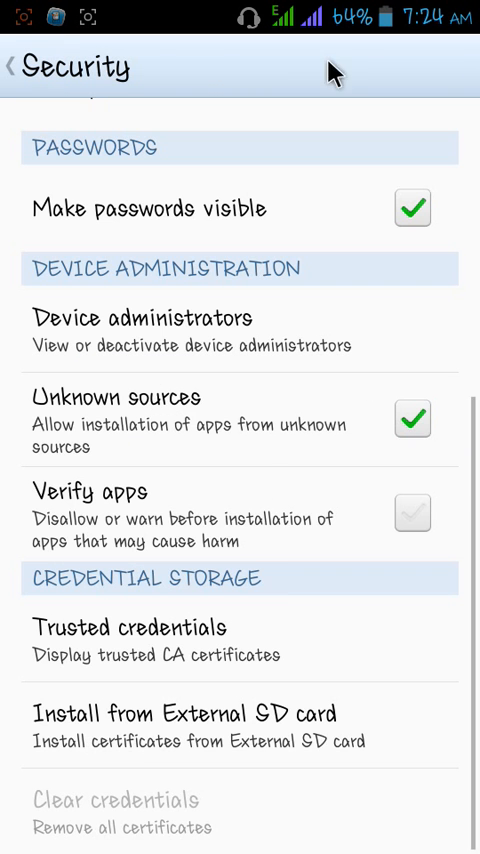
mouse_move(176, 830)
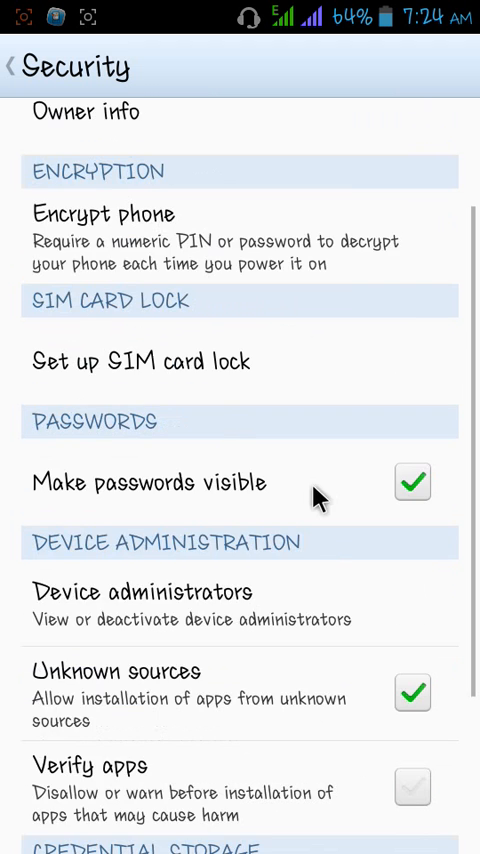
scroll("down", 3)
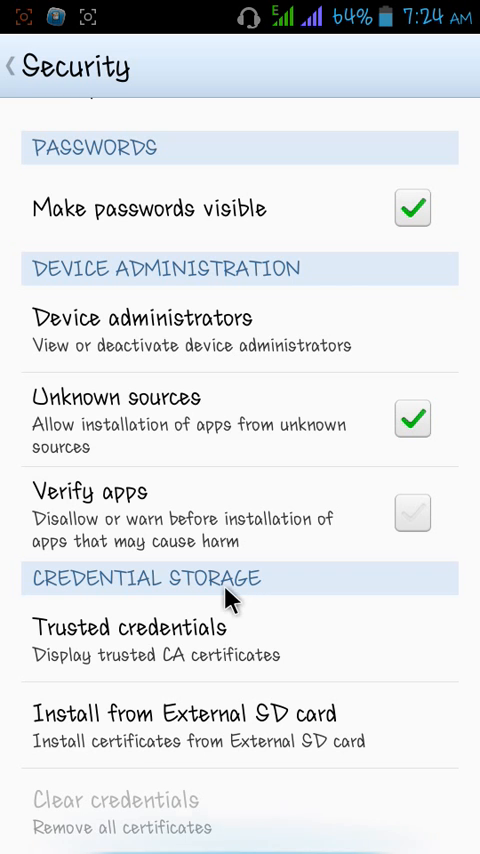
mouse_move(190, 720)
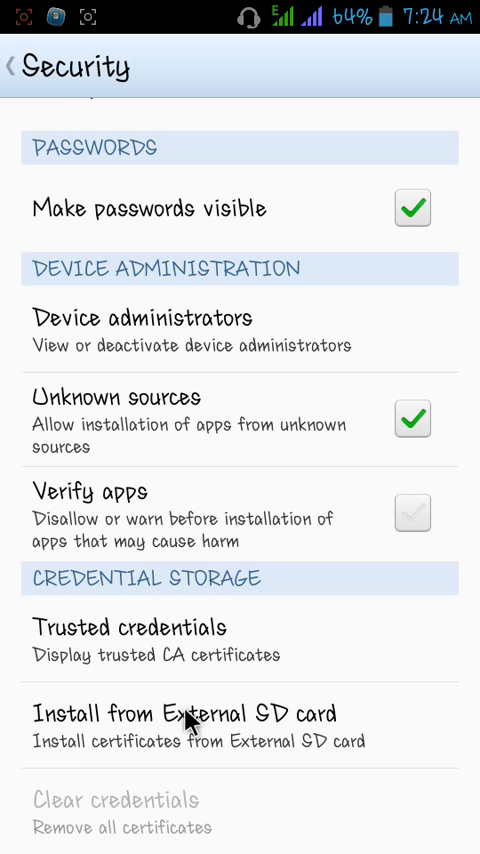
mouse_move(140, 810)
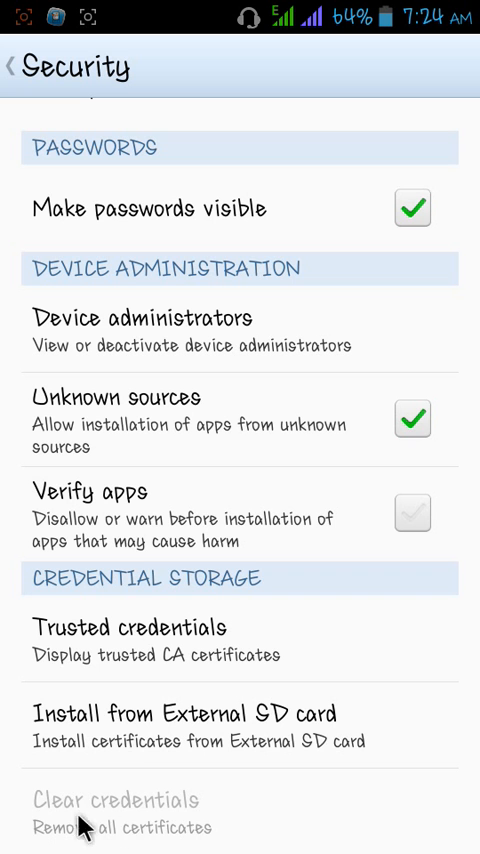
mouse_move(84, 836)
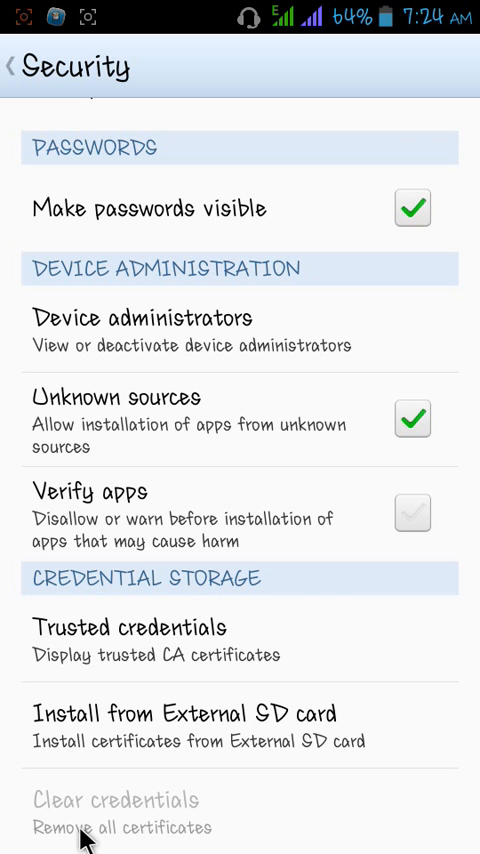
mouse_move(120, 824)
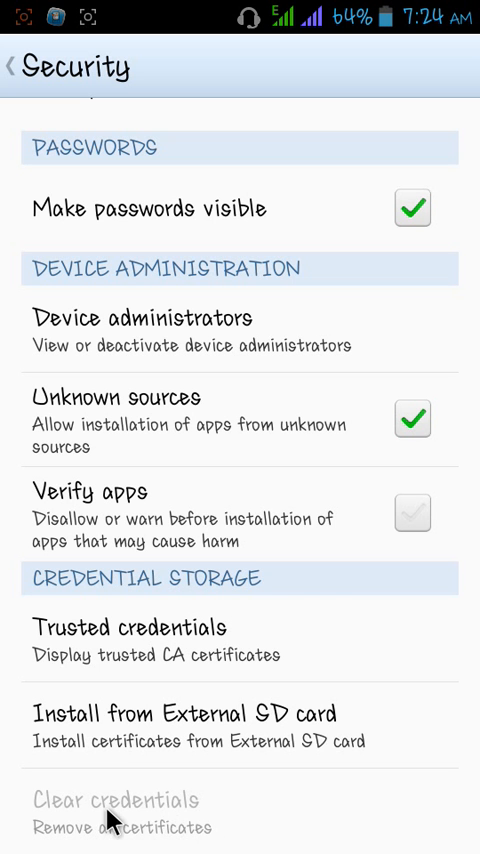
mouse_move(164, 808)
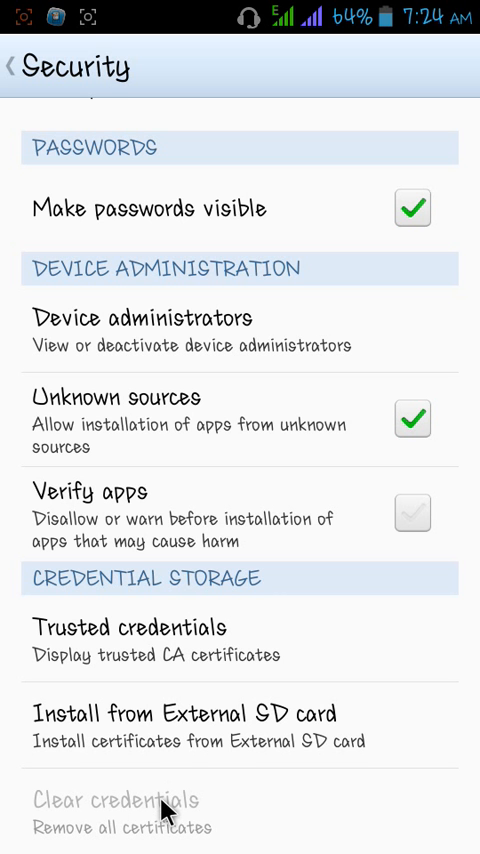
mouse_move(296, 462)
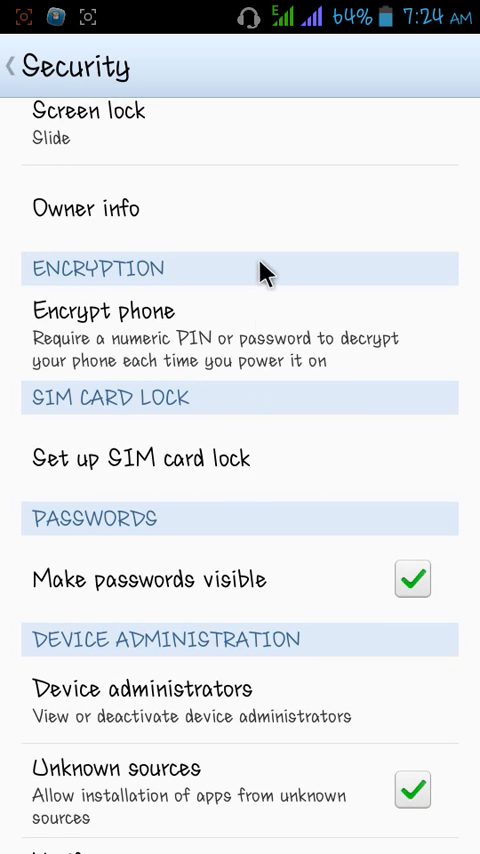
- Scroll Security back to Screen lock and reopen Choose screen lock with all seven lock types
scroll("down", 3)
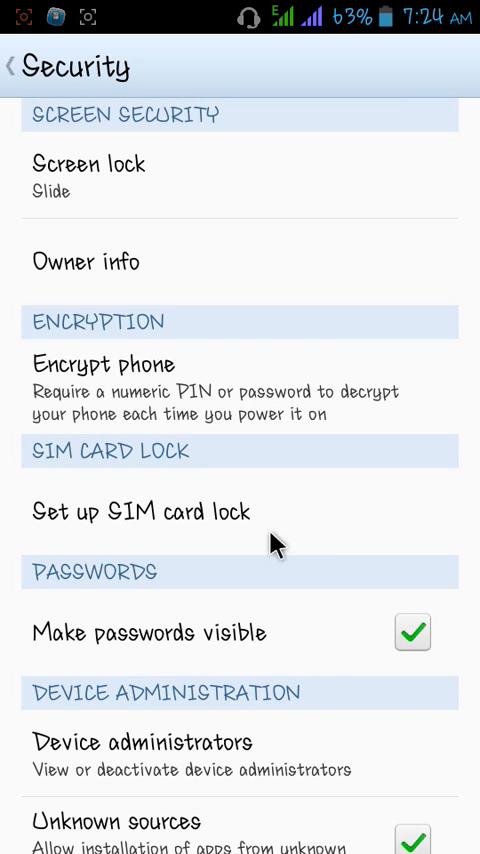
mouse_move(90, 204)
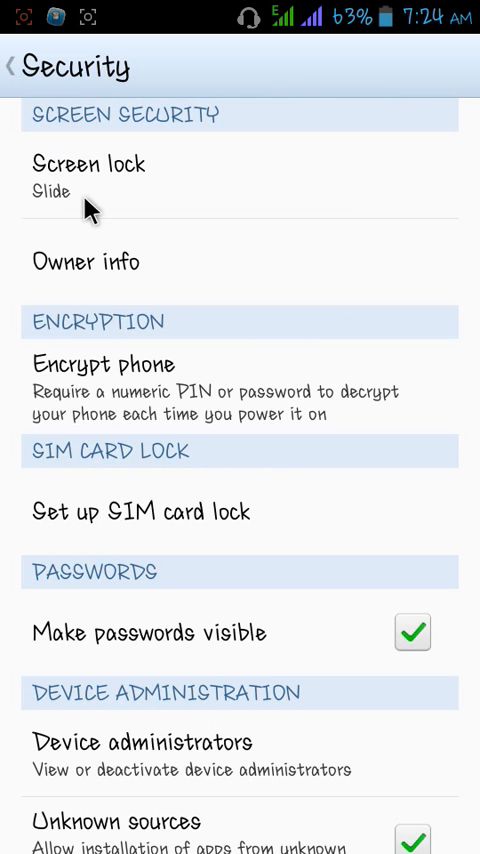
left_click(90, 164)
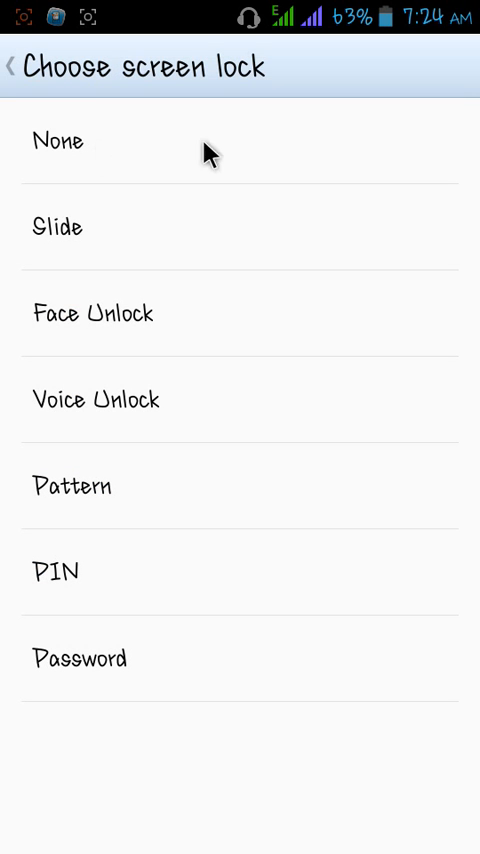
mouse_move(252, 338)
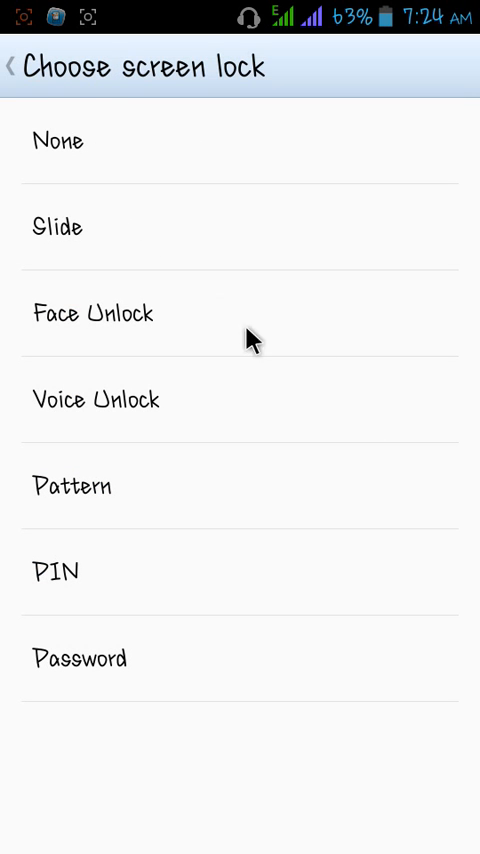
mouse_move(116, 730)
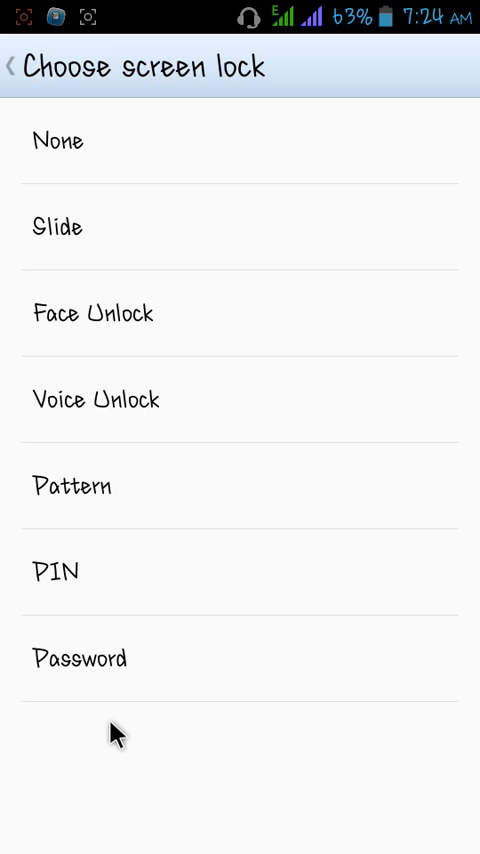